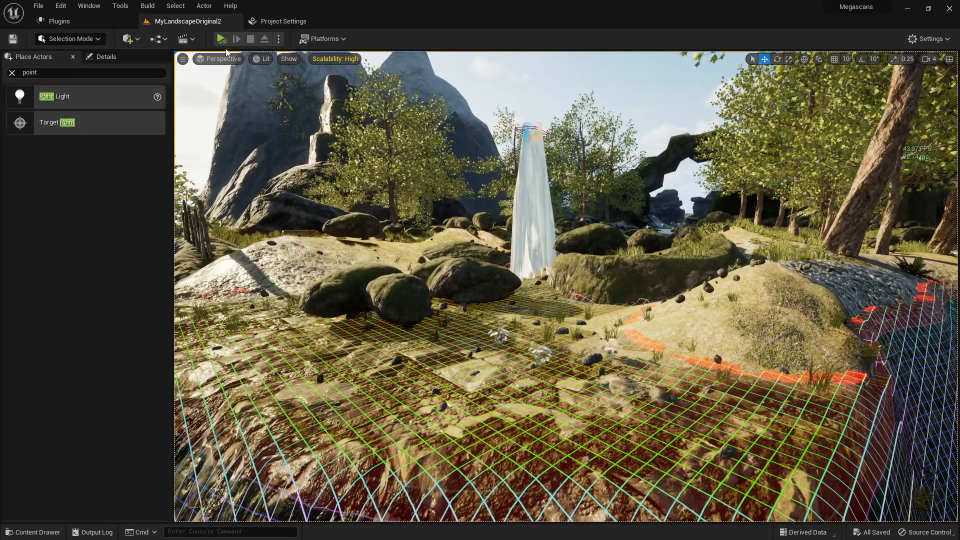
# Play-test the landscape level with the cliff-top Fluid Flux water source sending down its waterfall
pyautogui.click(222, 38)
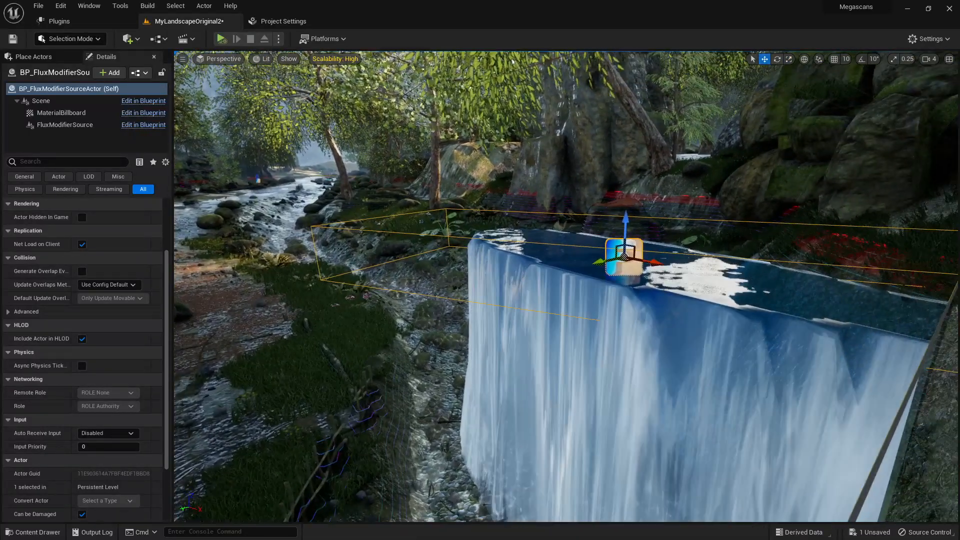
pyautogui.click(220, 38)
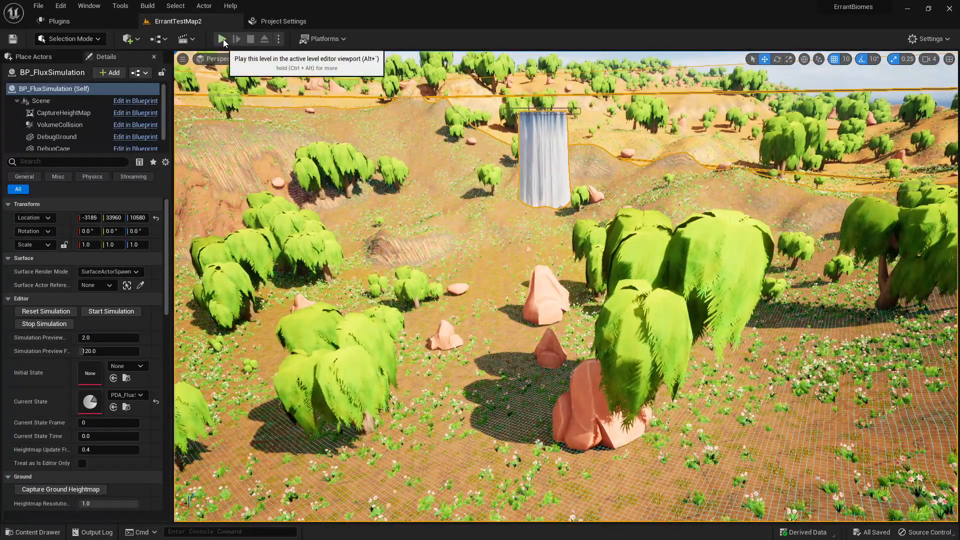
# Play ErrantTestMap2 to watch the Fluid Flux water simulation over the hills
pyautogui.click(223, 39)
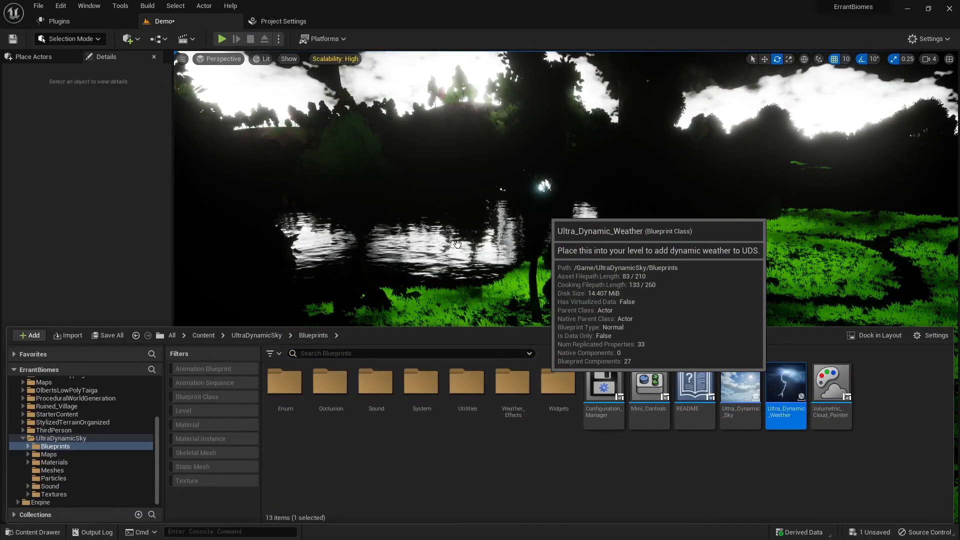
pyautogui.moveTo(533, 275)
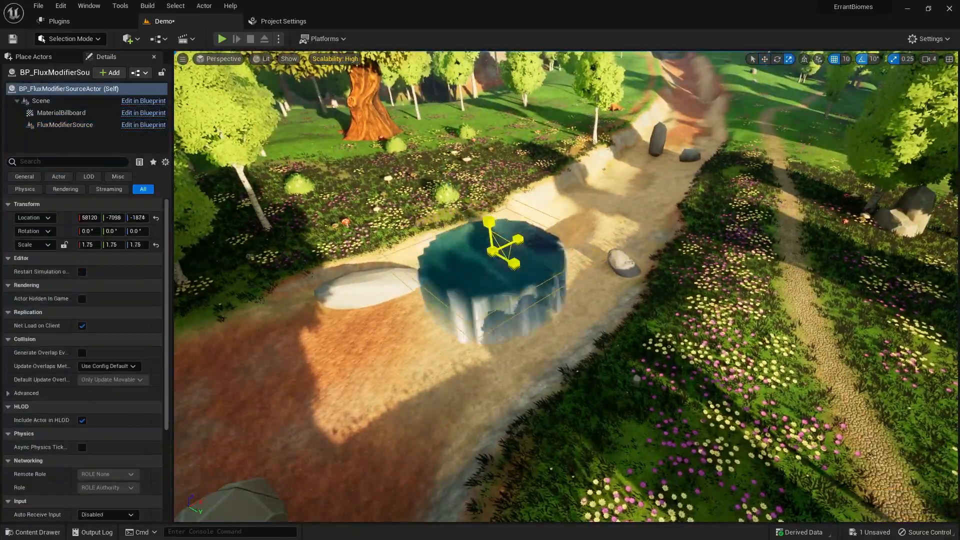
# Play-test the riverbed water source at scale 1.75, then stop to resume editing
pyautogui.click(222, 38)
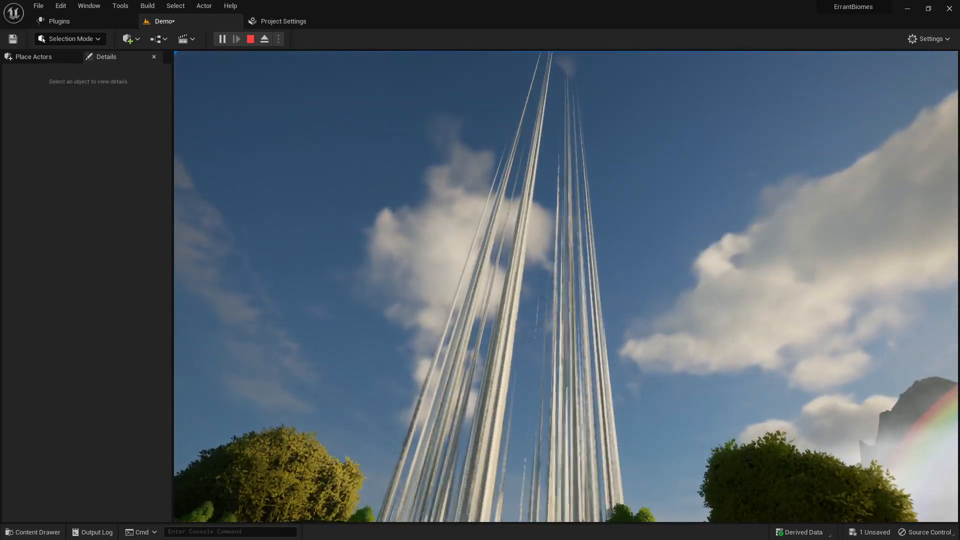
pyautogui.click(250, 38)
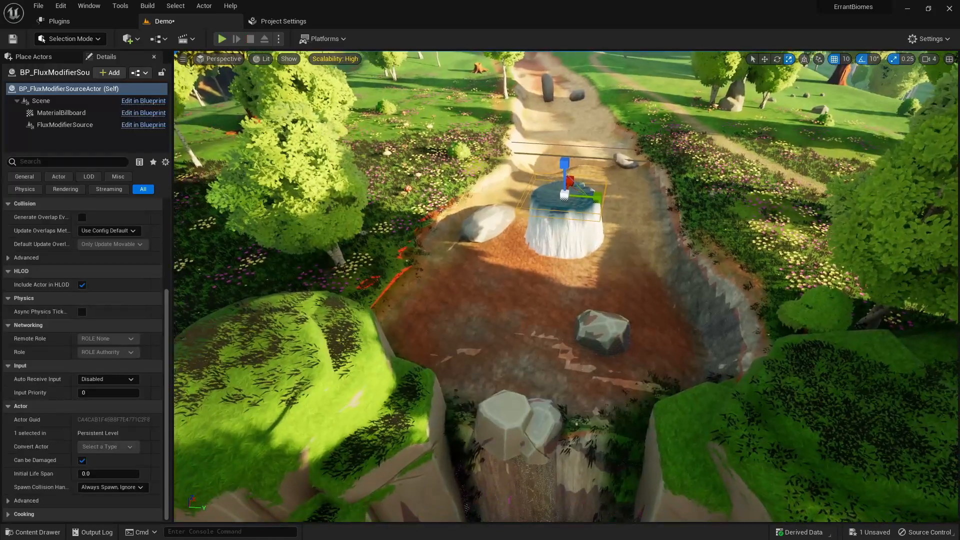
# Run the Demo level to watch the repositioned source pour water into the riverbed
pyautogui.click(222, 38)
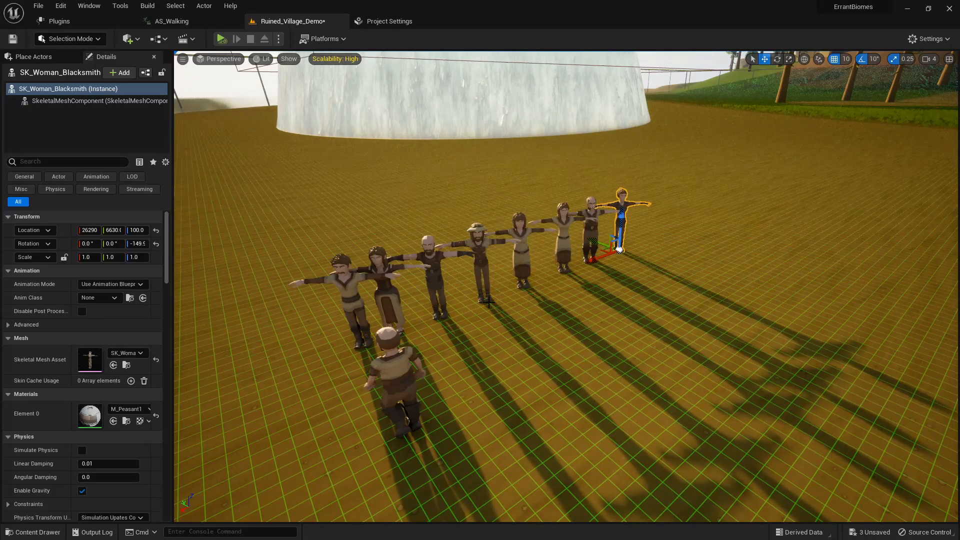
# Play-test the level with the villager playing AS_Walking
pyautogui.click(220, 39)
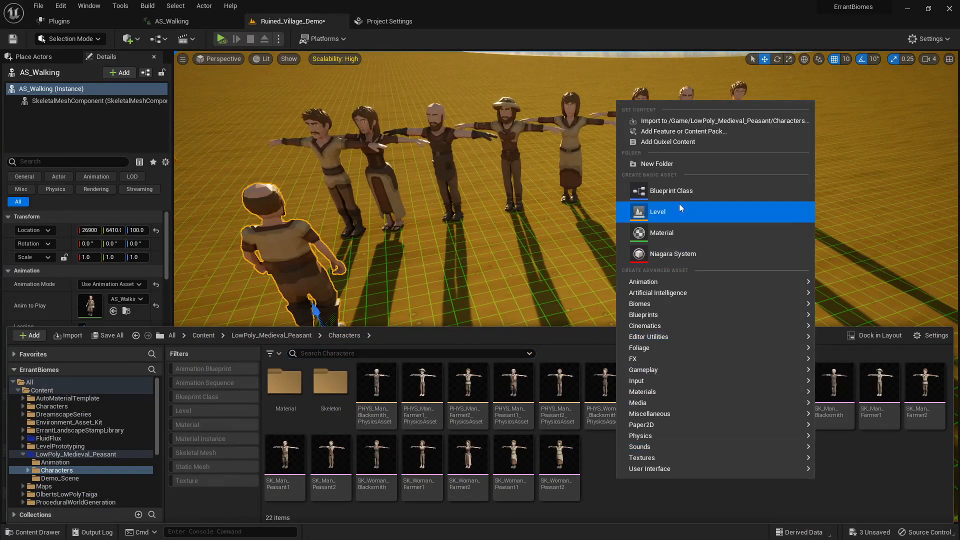
# Create the VilliagerBlueprint character with a Skeletal Mesh component set to SK_Man_Blacksmith
pyautogui.click(671, 190)
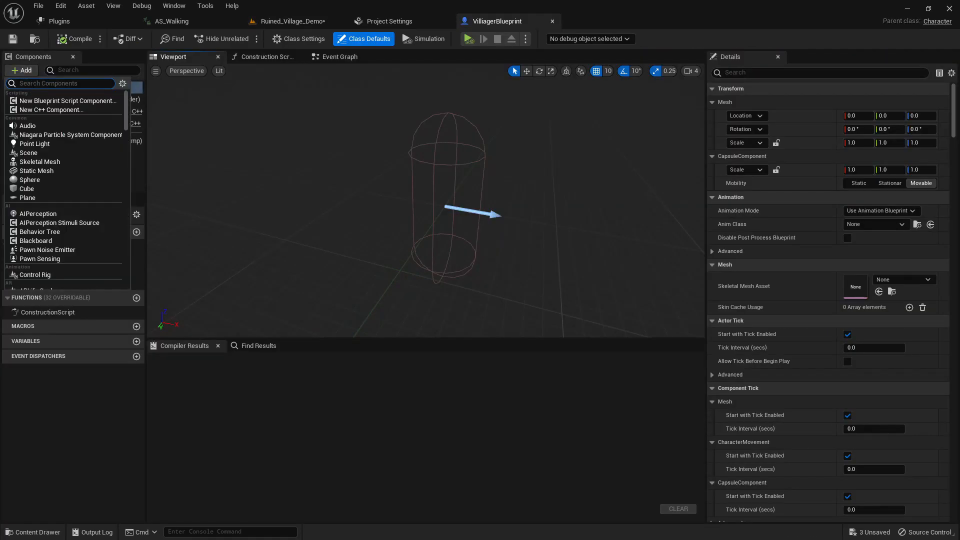
pyautogui.write('skele')
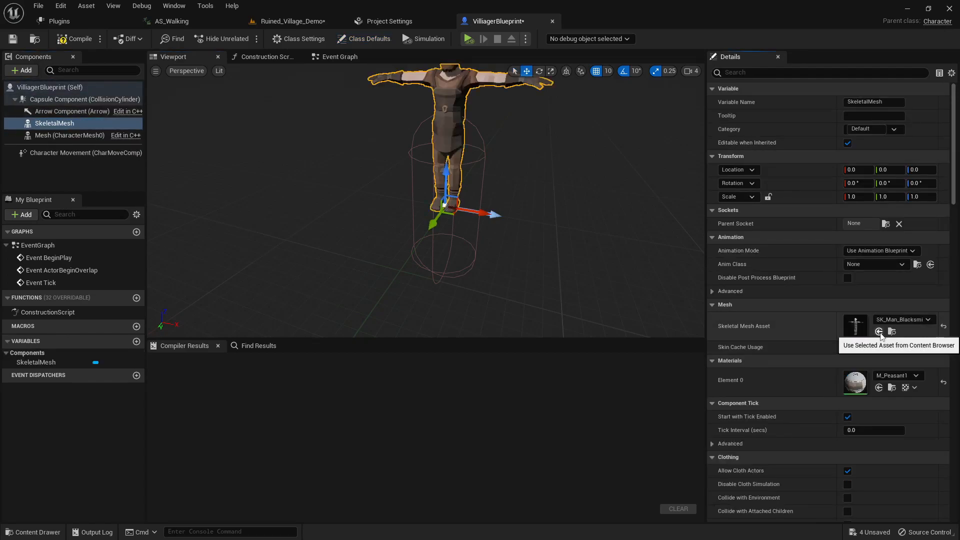
pyautogui.click(879, 332)
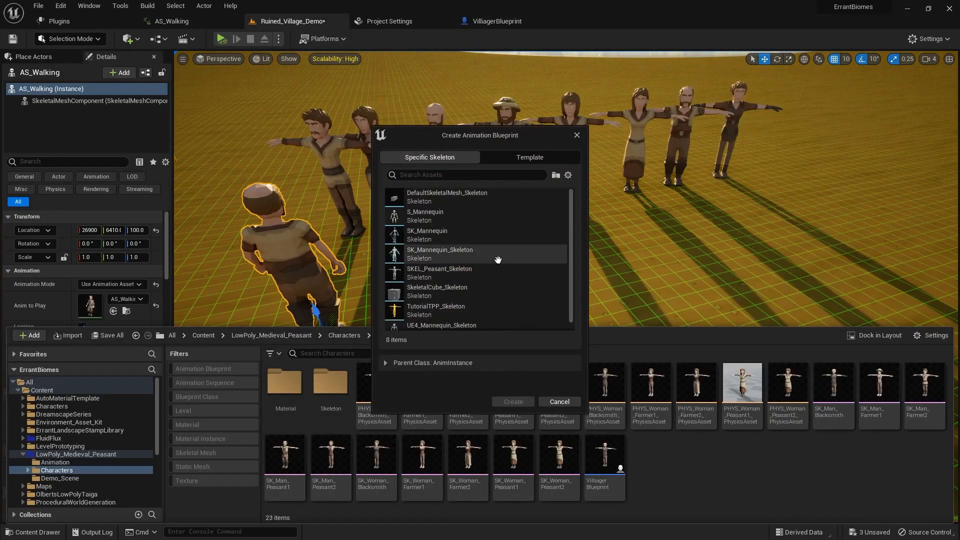
# Pick the skeleton for PeasantAnimBlueprint, preview walking in the blend space, and check the villager
pyautogui.click(512, 401)
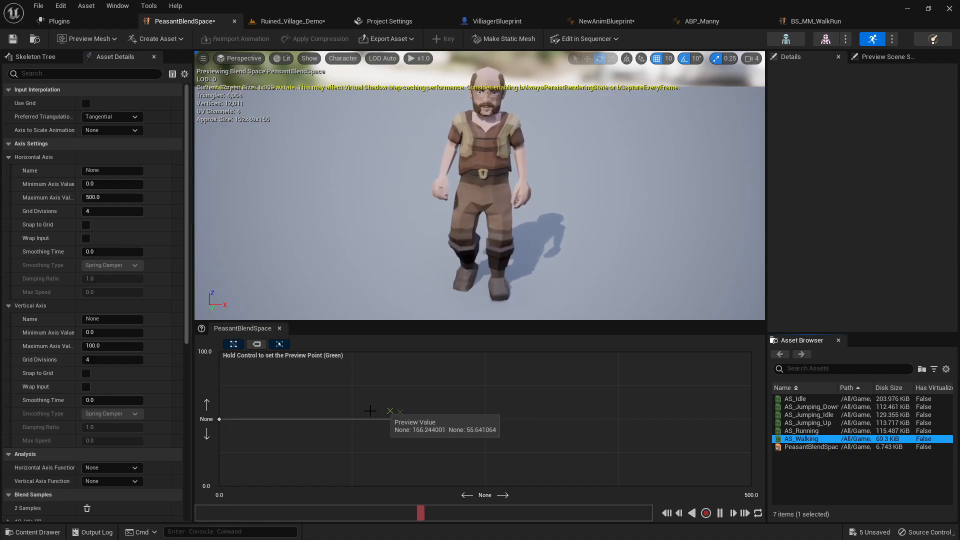
pyautogui.moveTo(388, 410); pyautogui.dragTo(485, 429)
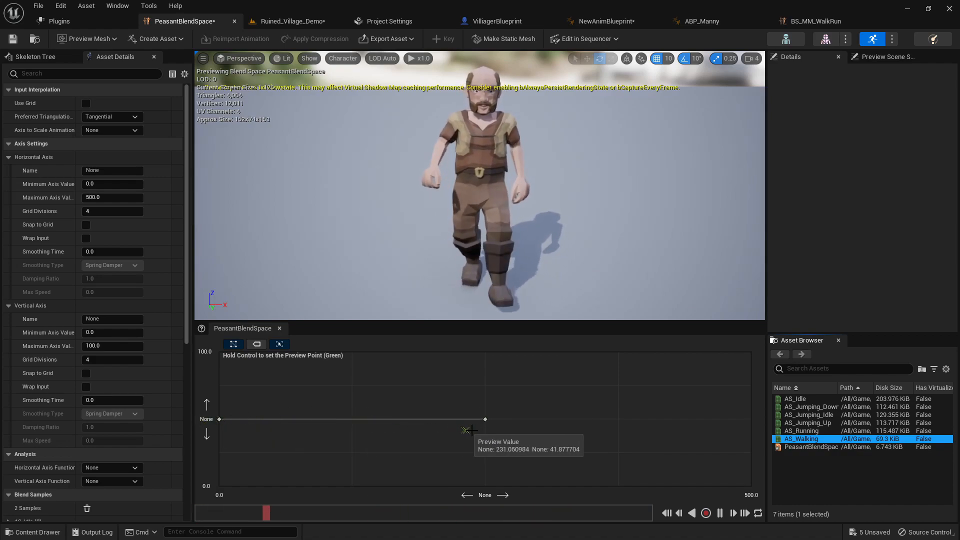
pyautogui.moveTo(799, 430)
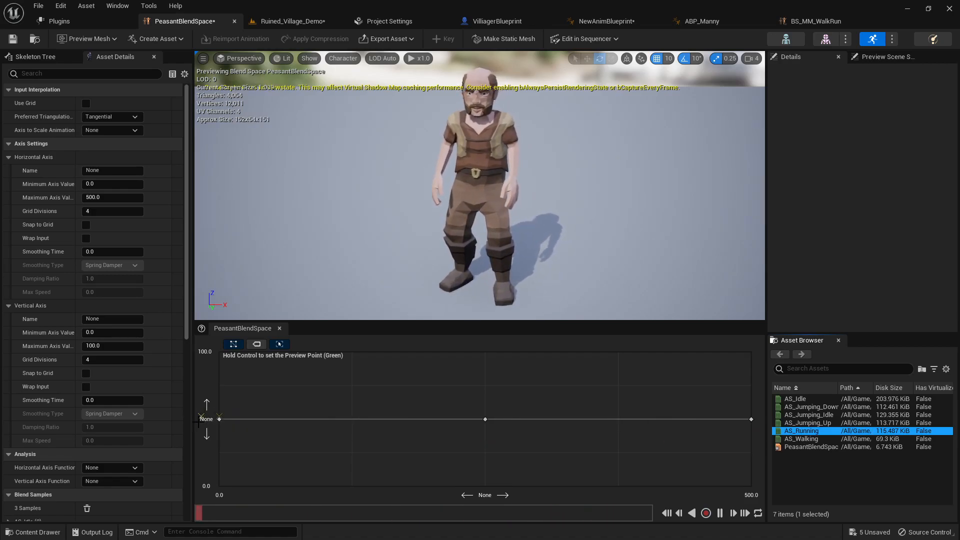
pyautogui.click(395, 21)
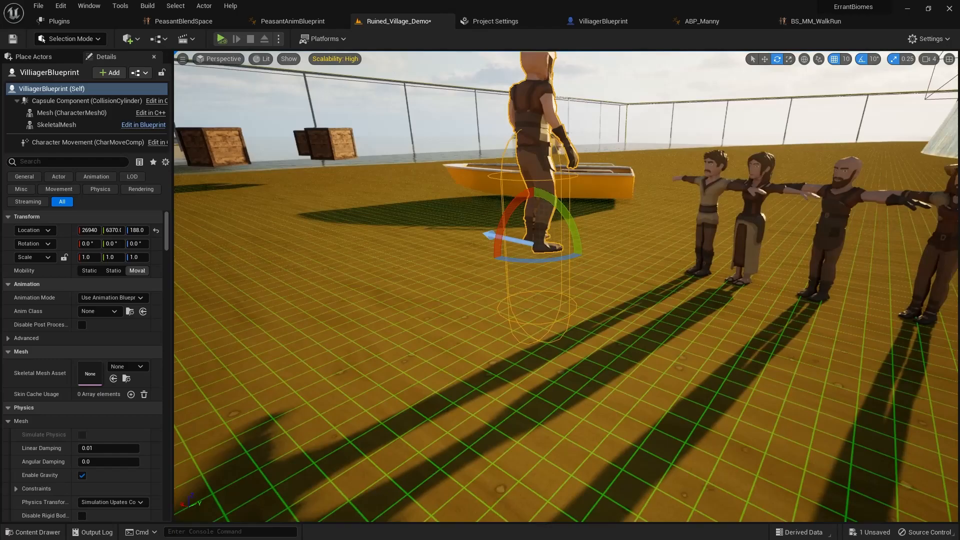
pyautogui.click(602, 21)
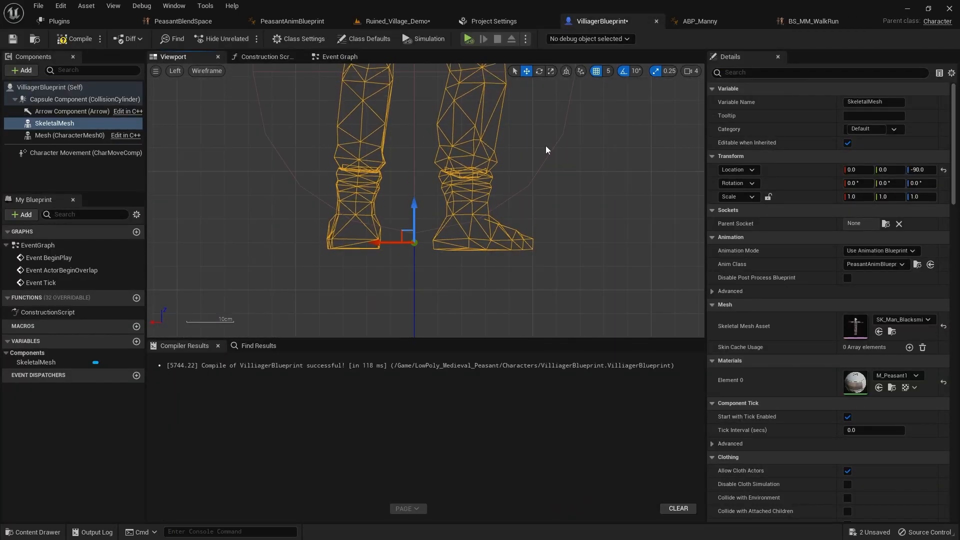
pyautogui.click(397, 21)
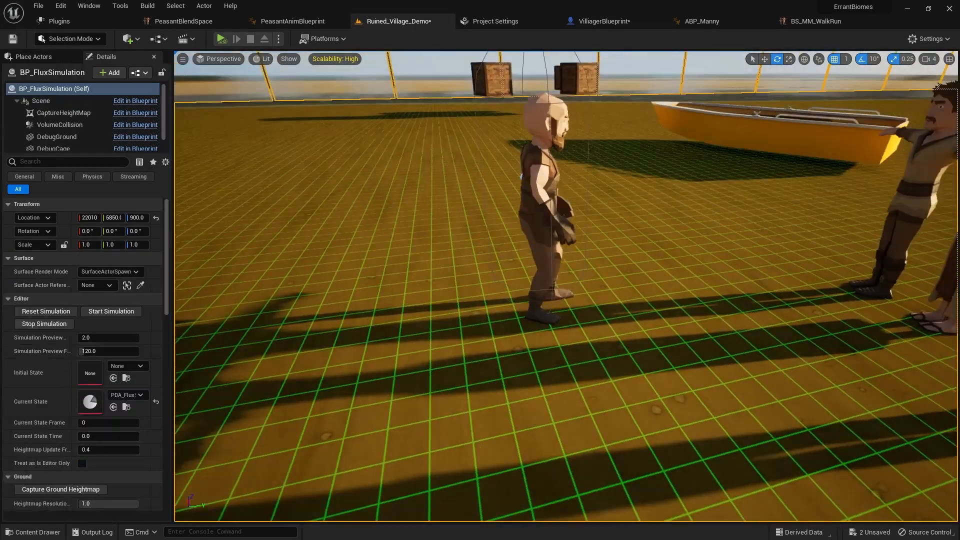
pyautogui.click(601, 21)
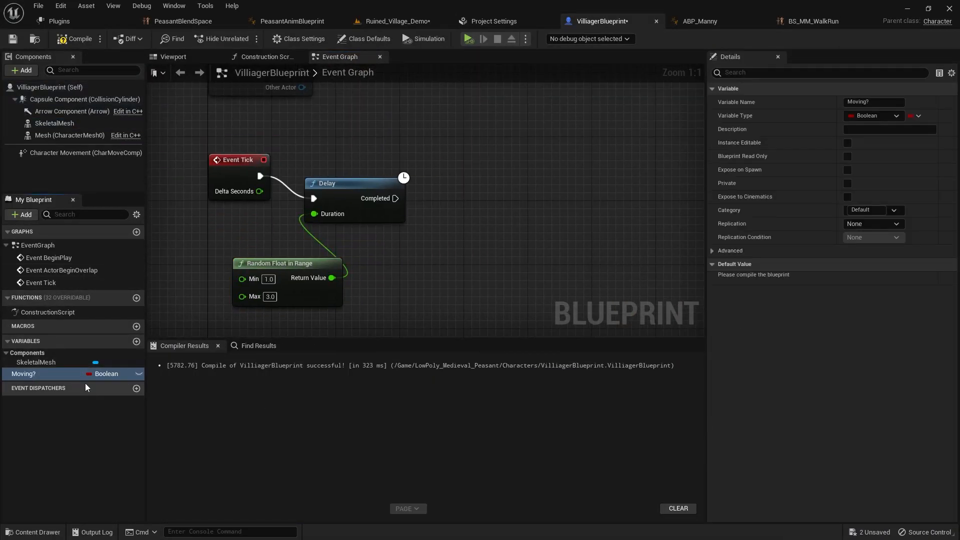
# Place a NavMeshBoundsVolume over the sand floor, play-test the walking villager, open VilliagerBlueprint's Event Graph
pyautogui.write('ge')
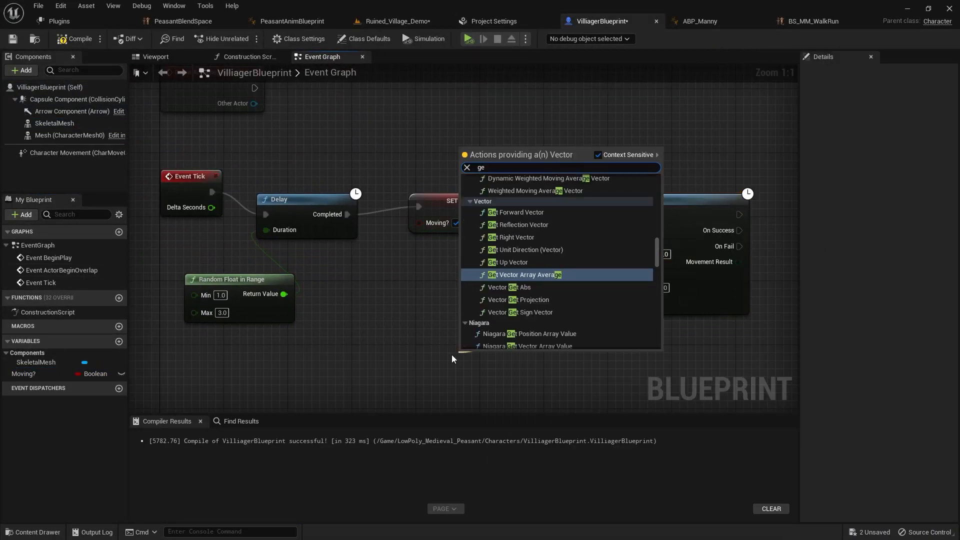
pyautogui.click(397, 21)
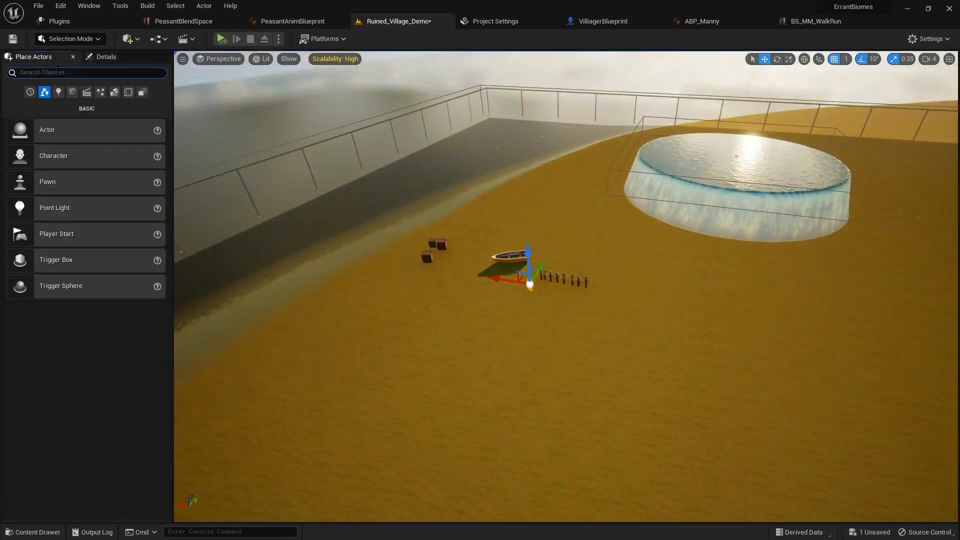
pyautogui.write('nav')
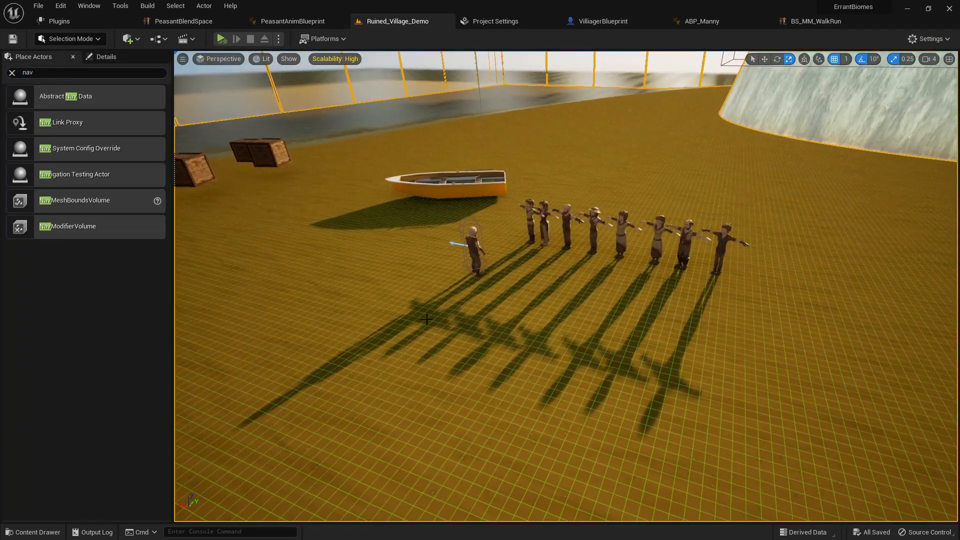
pyautogui.click(222, 38)
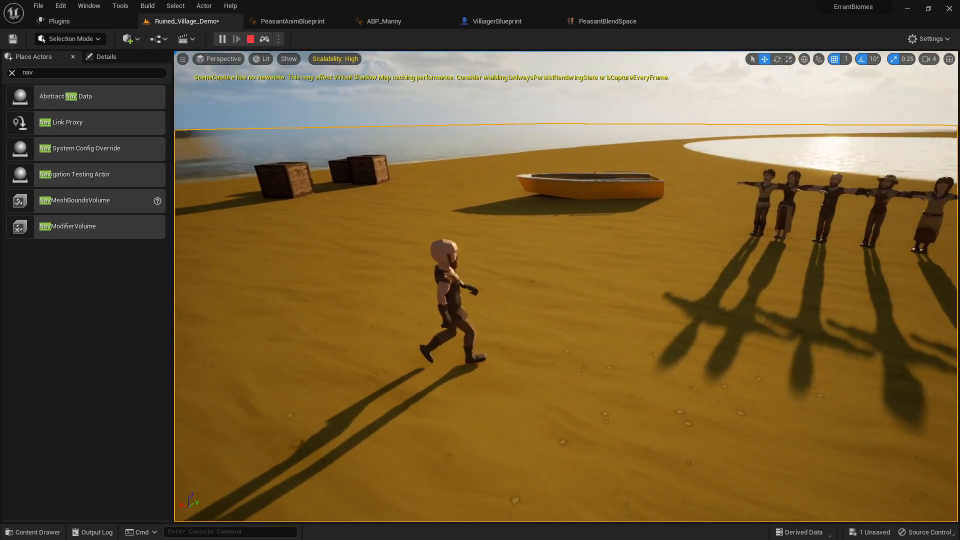
pyautogui.click(497, 21)
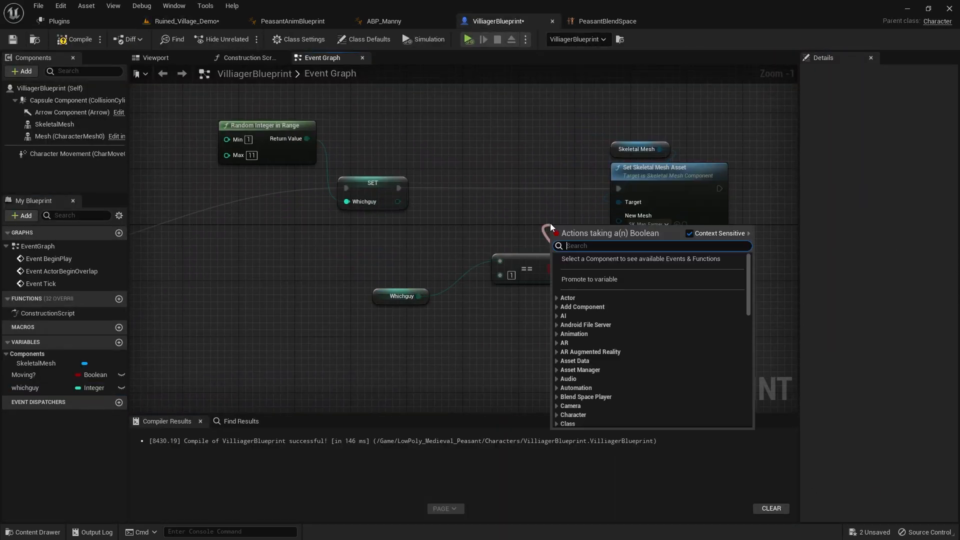
# Compile VilliagerBlueprint and check the villager row standing on the navigation grid
pyautogui.click(184, 21)
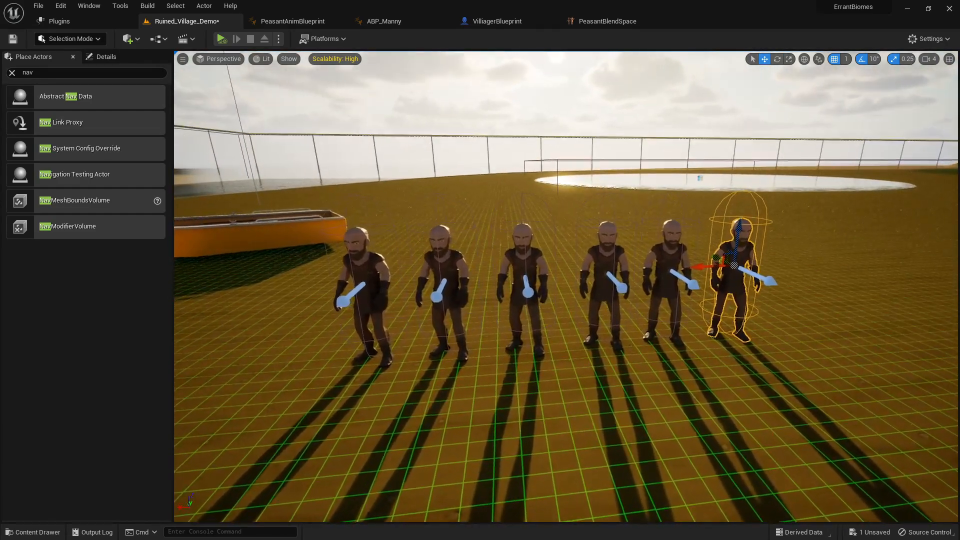
pyautogui.click(220, 38)
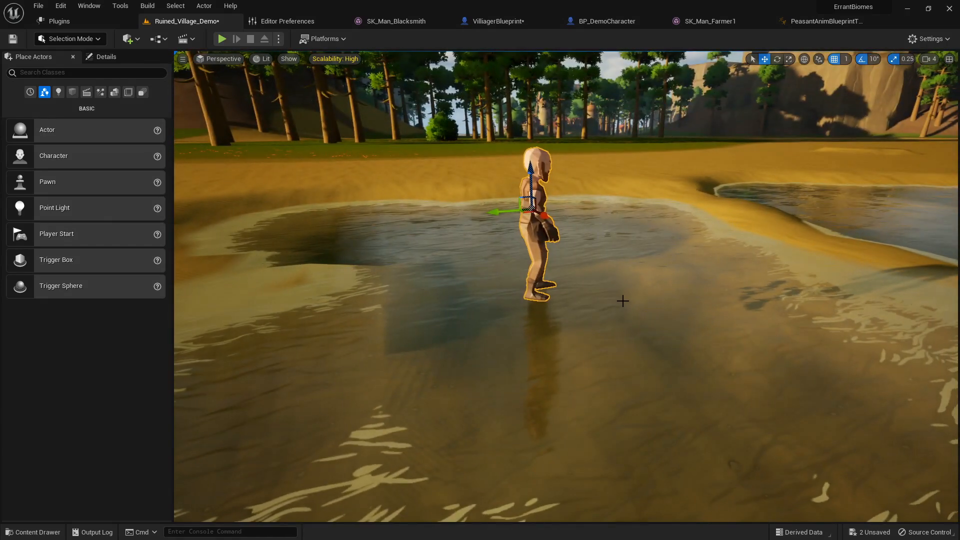
# Copy the villager into a row across the windmill meadow, play-testing before and after
pyautogui.click(222, 38)
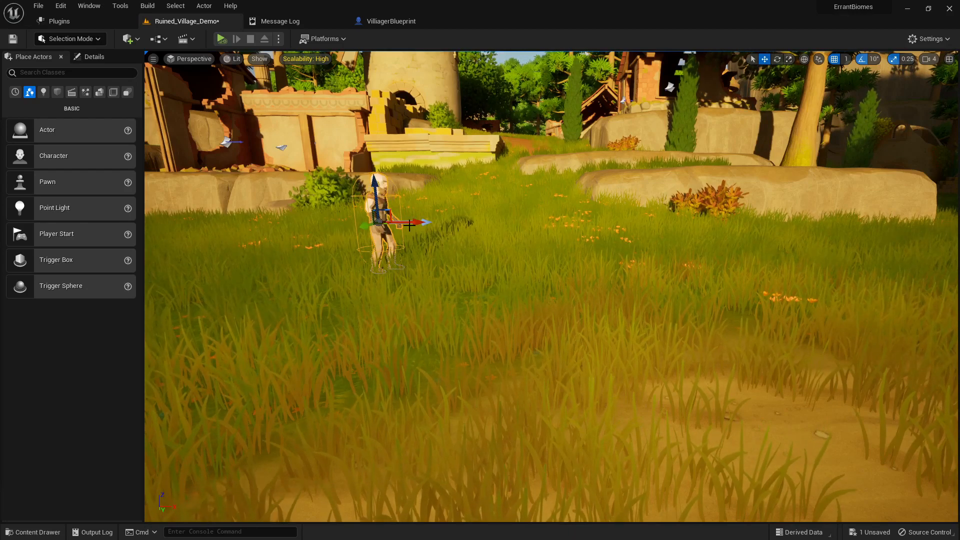
pyautogui.moveTo(407, 222); pyautogui.dragTo(554, 222)
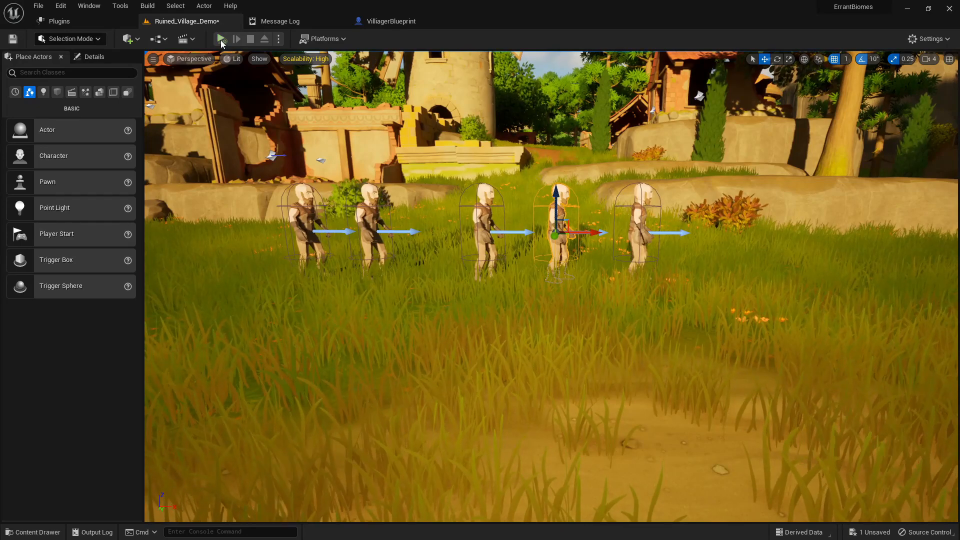
pyautogui.click(221, 38)
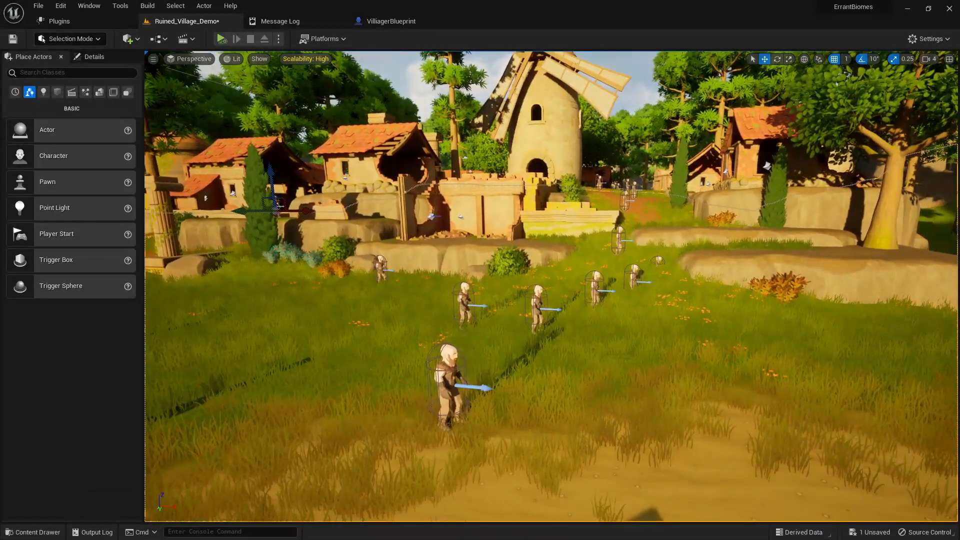
pyautogui.click(221, 38)
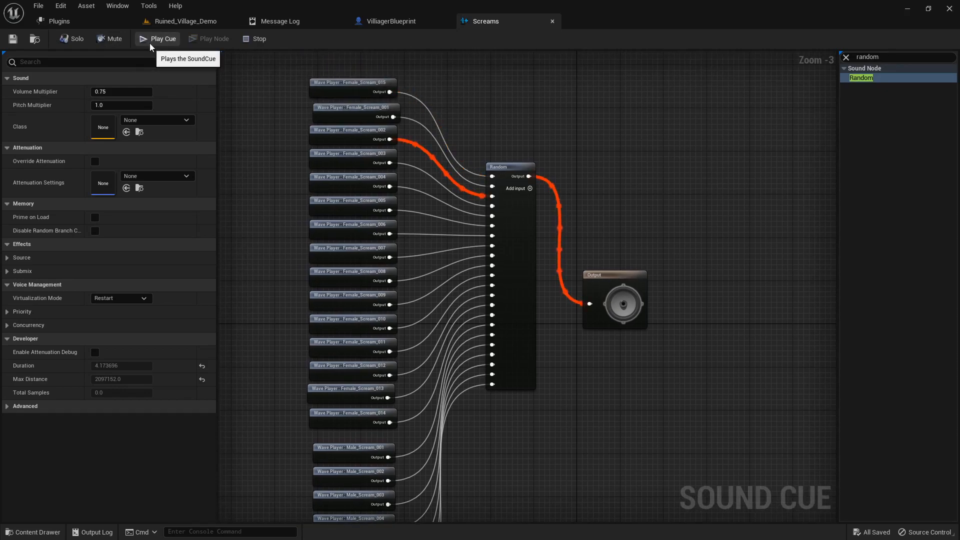
# Place an Ambient Sound on the village dirt path and browse the Suburb nature loops
pyautogui.click(183, 21)
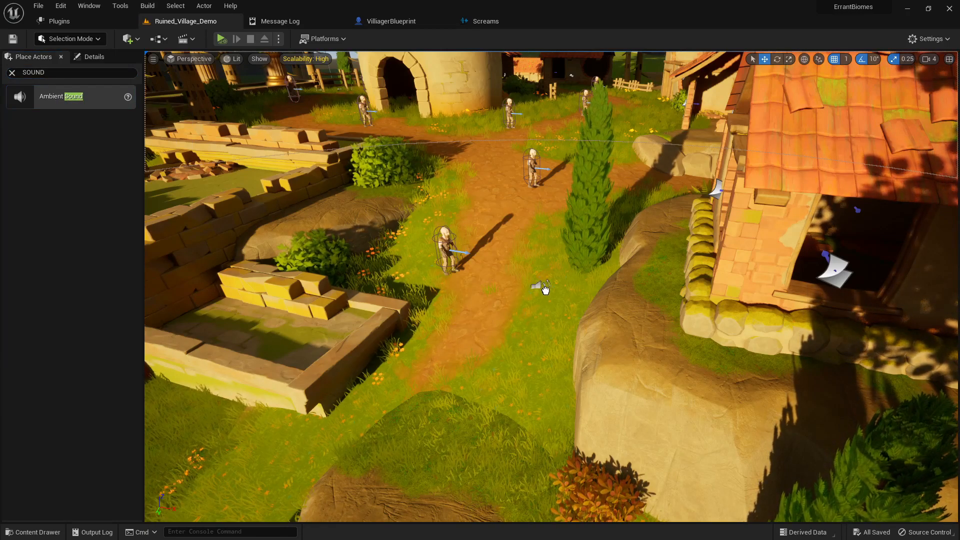
pyautogui.click(544, 288)
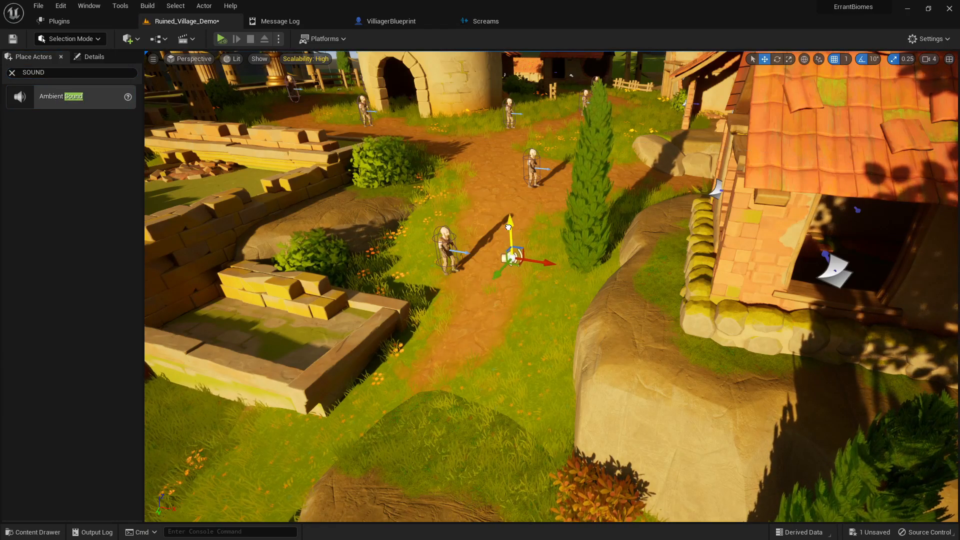
pyautogui.click(33, 531)
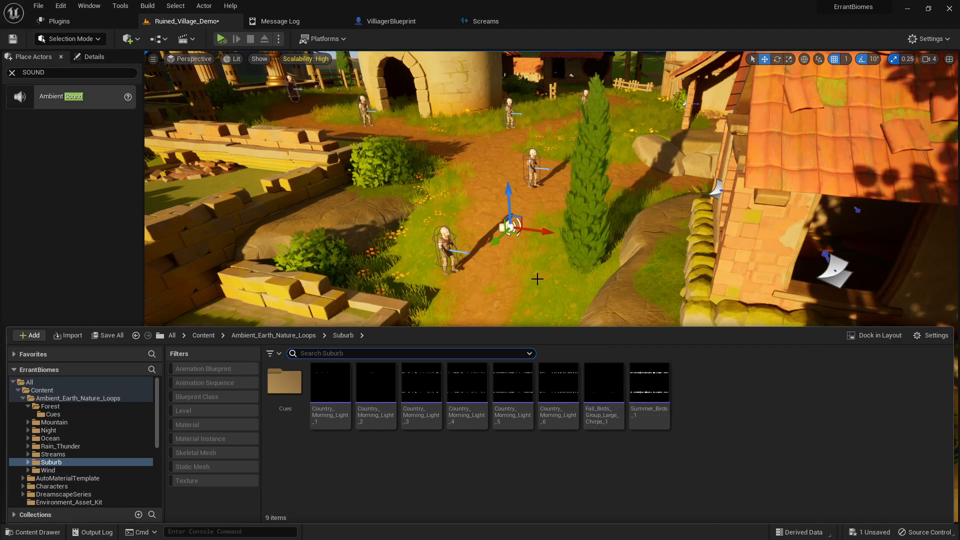
pyautogui.moveTo(603, 382)
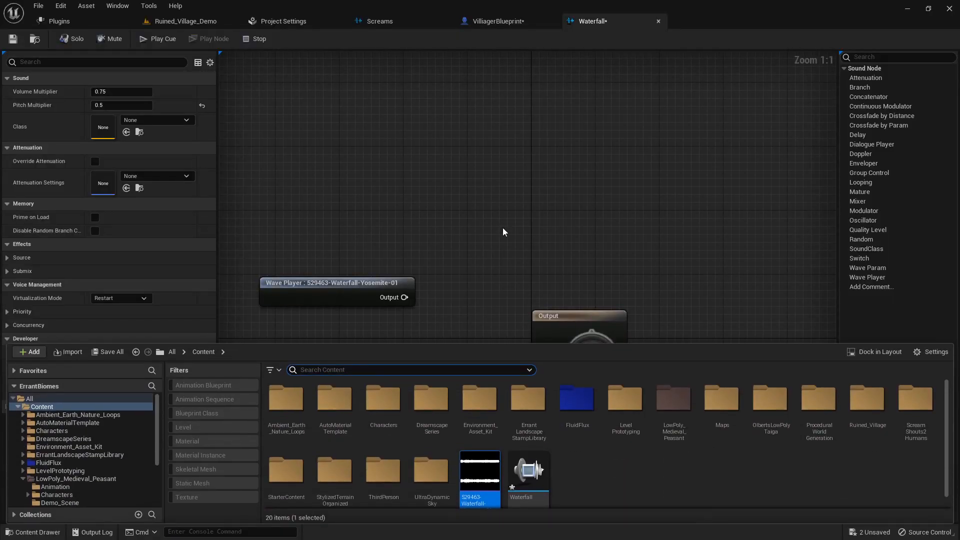
pyautogui.moveTo(480, 470)
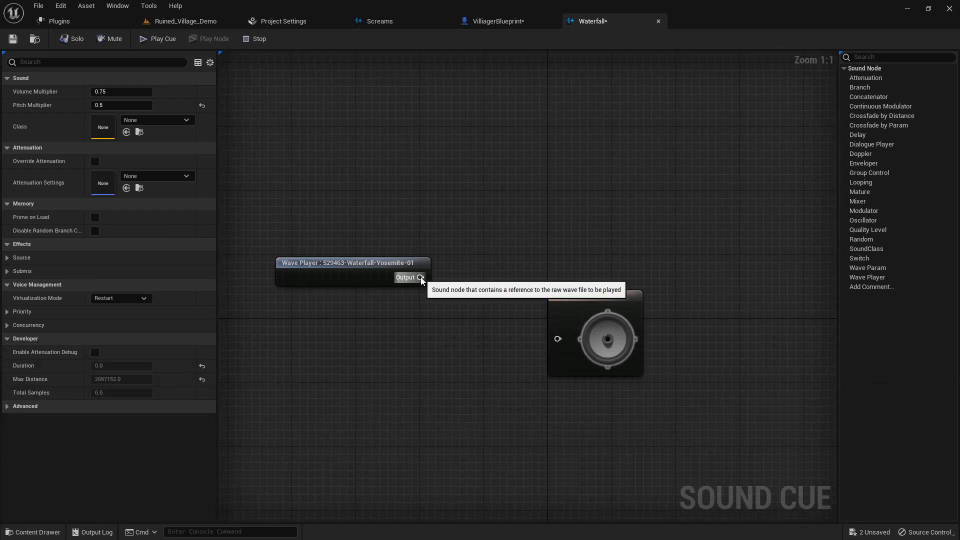
# Wire the Yosemite waterfall wave to Output at volume 1.0, save the cue, and play the level
pyautogui.moveTo(420, 278); pyautogui.dragTo(556, 338)
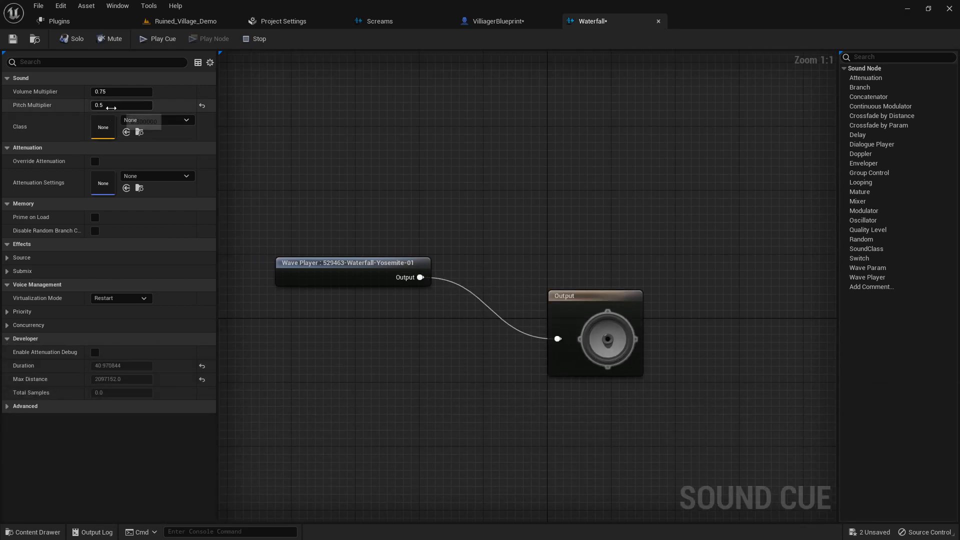
pyautogui.click(121, 104)
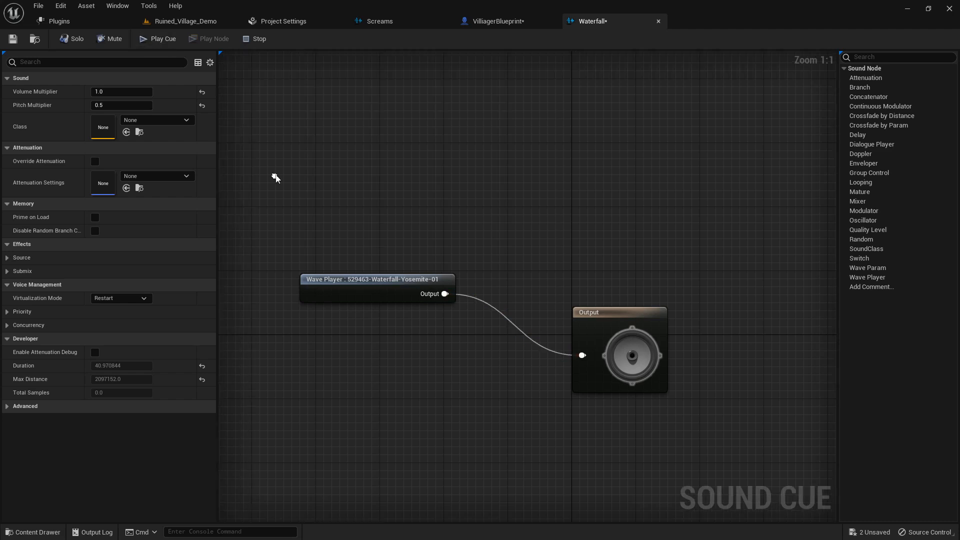
pyautogui.click(183, 21)
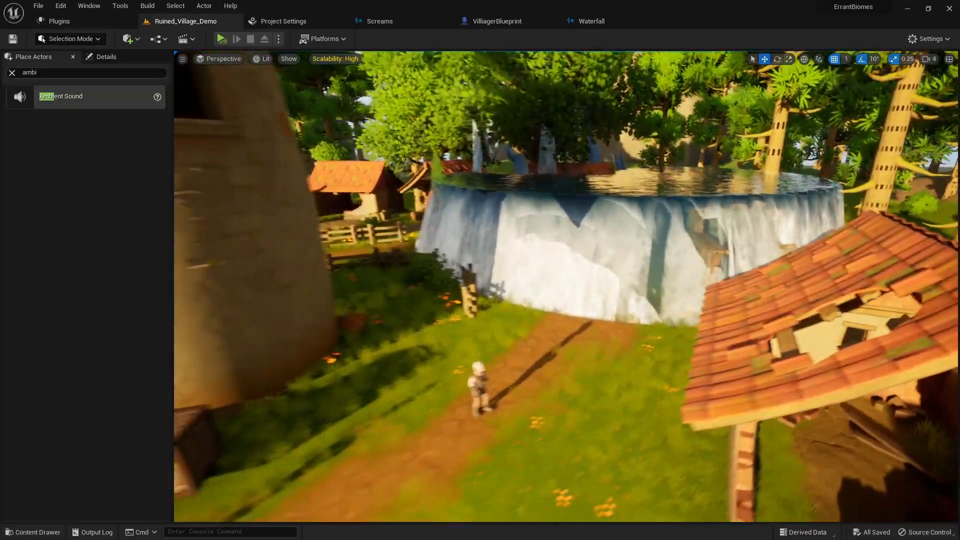
pyautogui.click(220, 38)
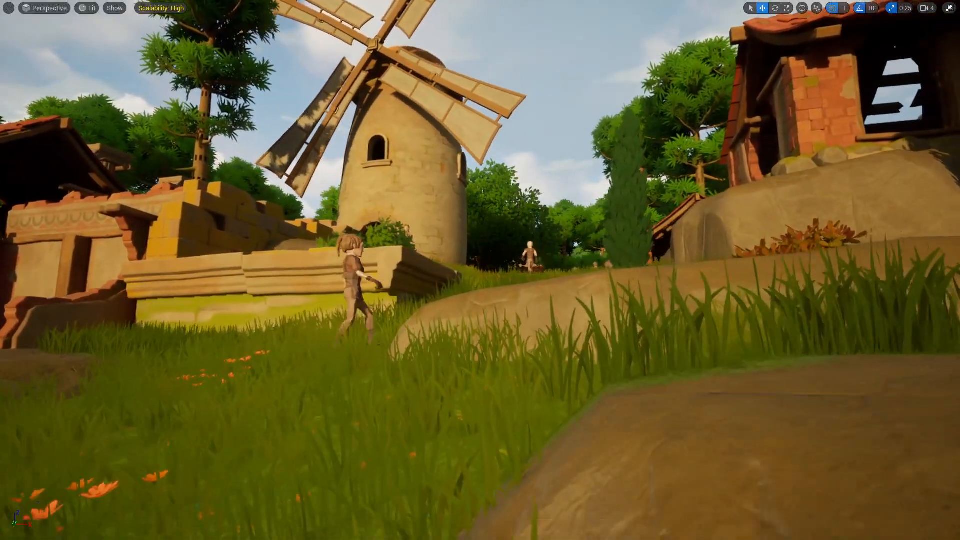